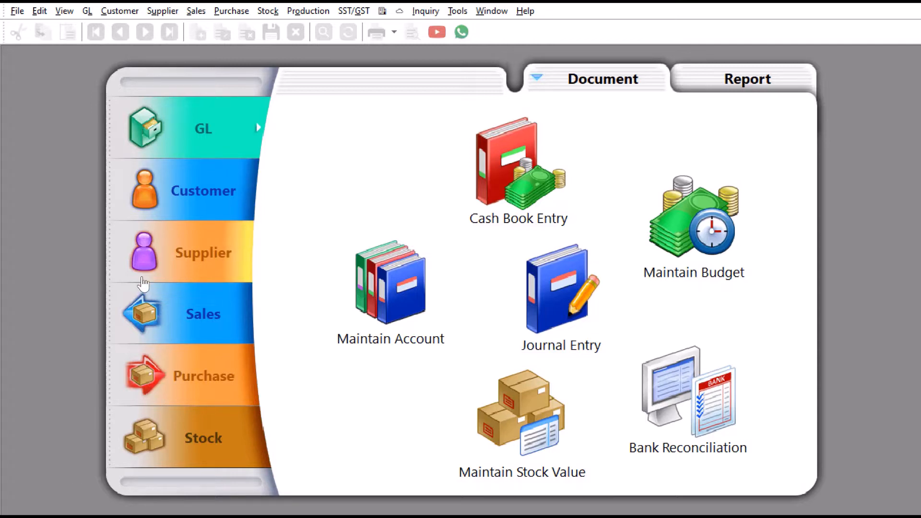
pyautogui.moveTo(467, 16)
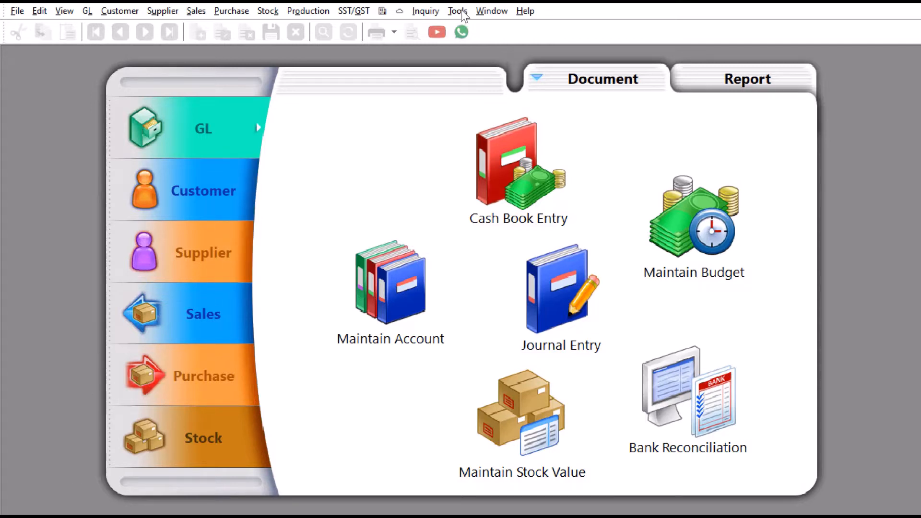
# Step: Open Maintain Document Number and select the Supplier Purchase Order (PO-%.3d) entry
pyautogui.click(456, 11)
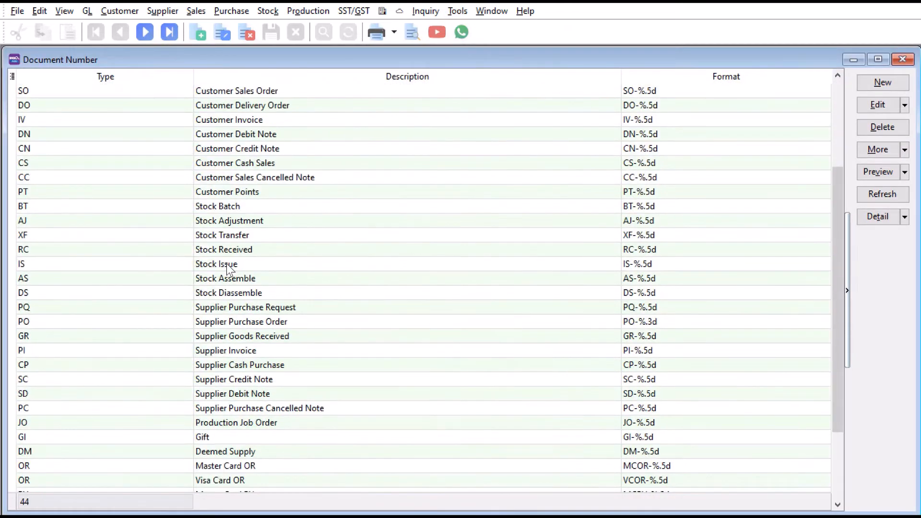
pyautogui.click(241, 321)
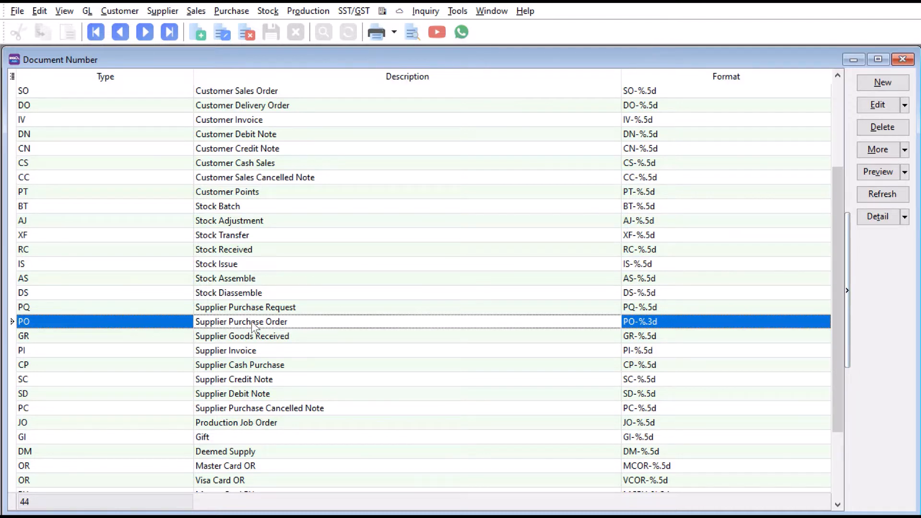
pyautogui.moveTo(750, 151)
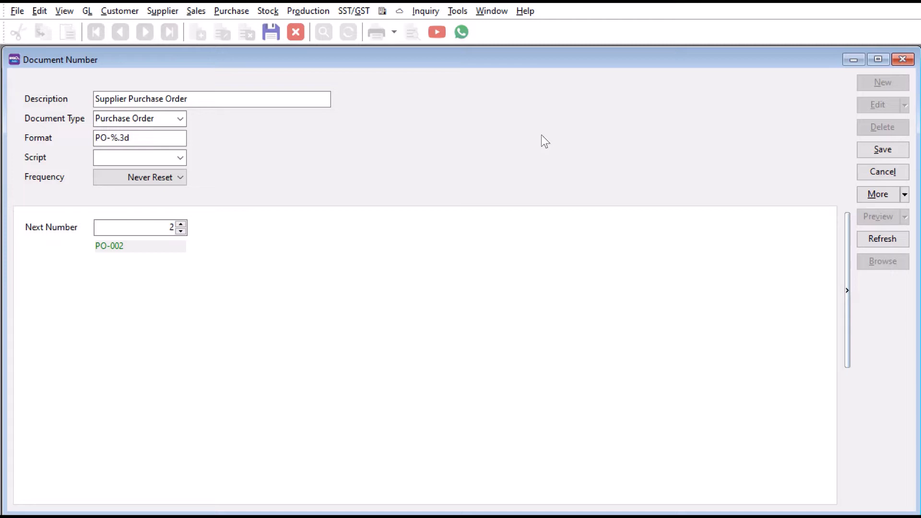
pyautogui.click(112, 138)
pyautogui.write('{@YYMM')
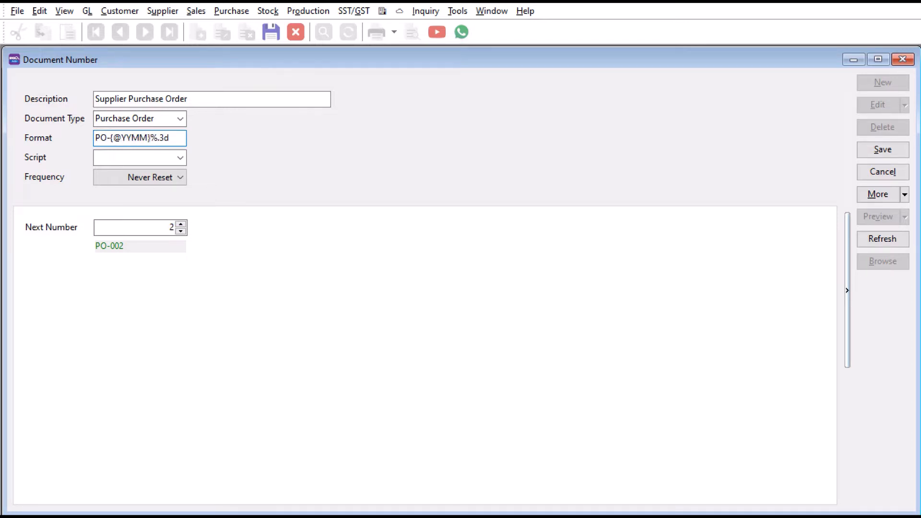
pyautogui.write('-')
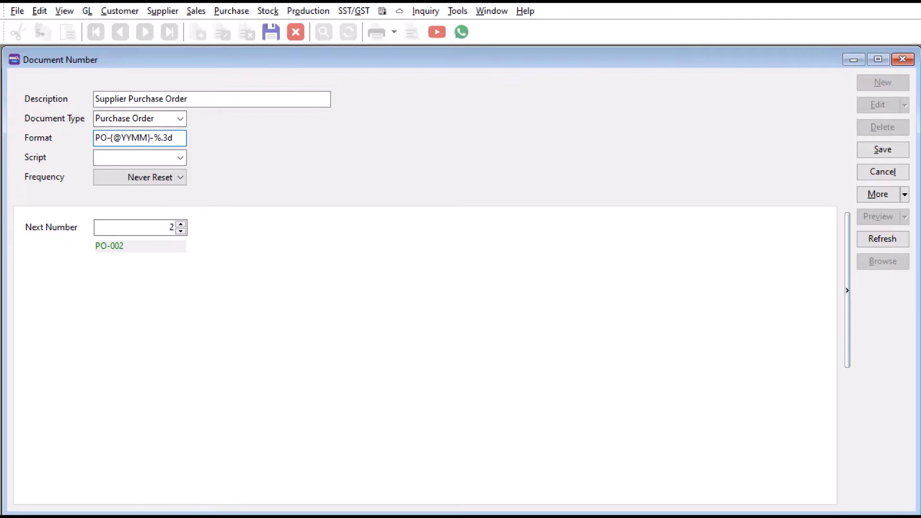
pyautogui.doubleClick(165, 138)
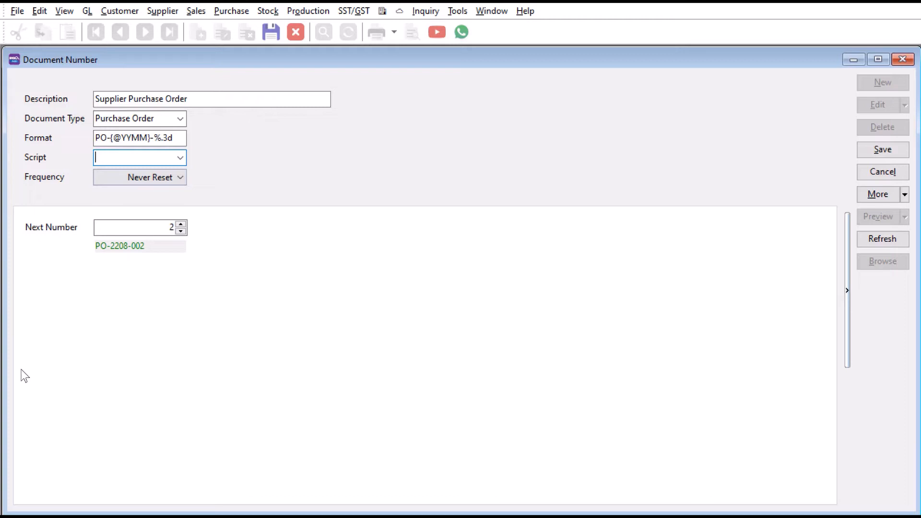
pyautogui.moveTo(105, 261)
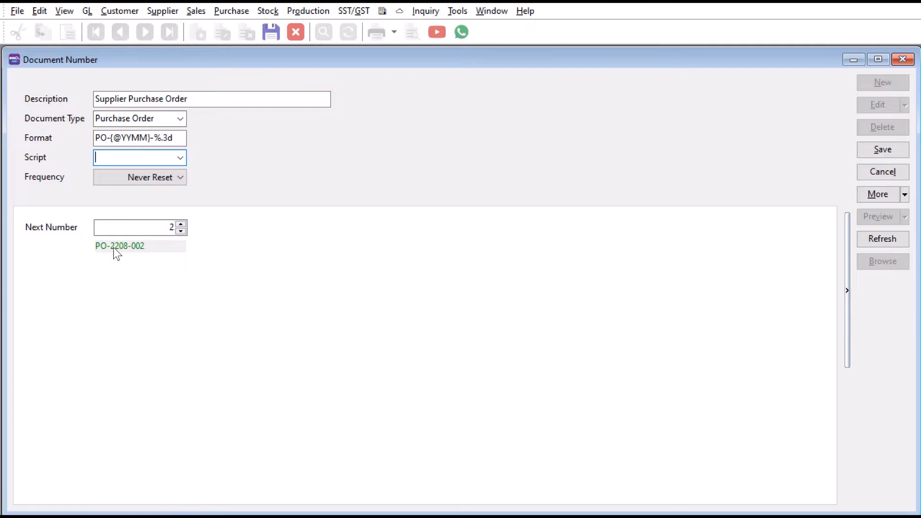
pyautogui.moveTo(123, 266)
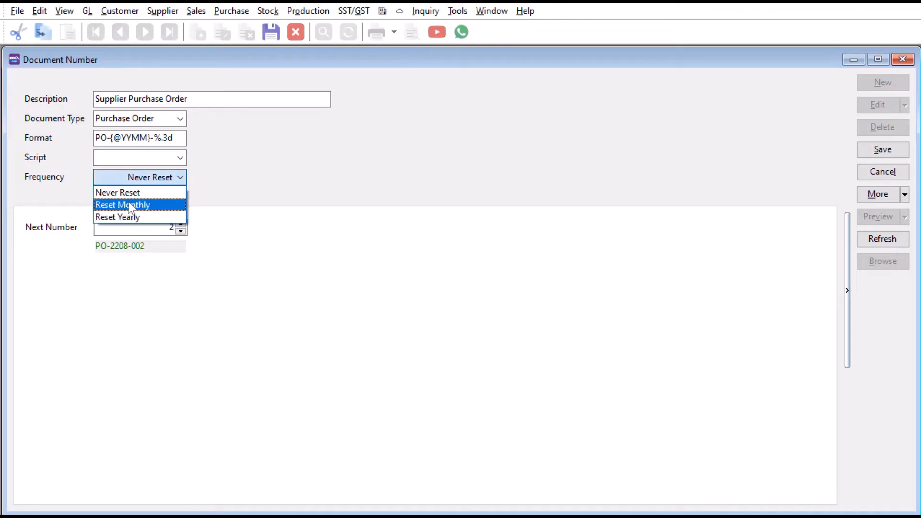
# Step: Set purchase order numbering frequency to Reset Monthly, confirm, and save
pyautogui.click(123, 204)
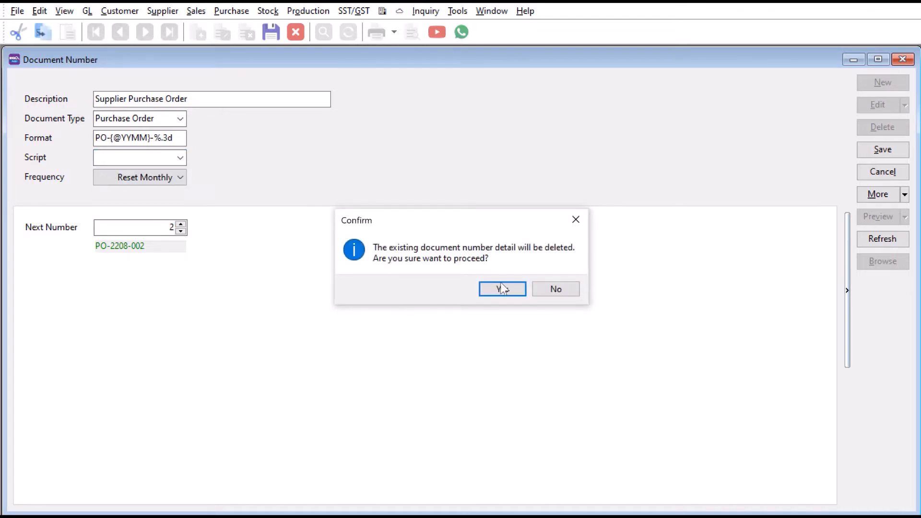
pyautogui.click(502, 288)
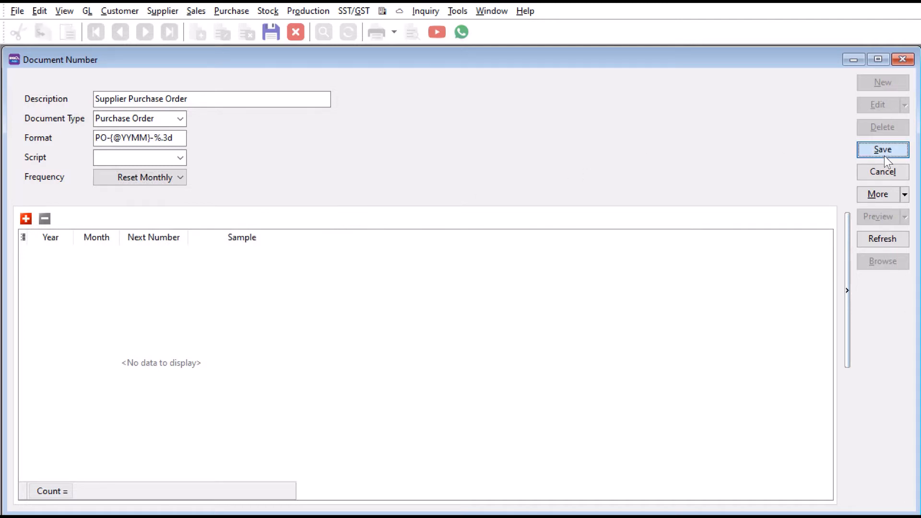
pyautogui.click(882, 150)
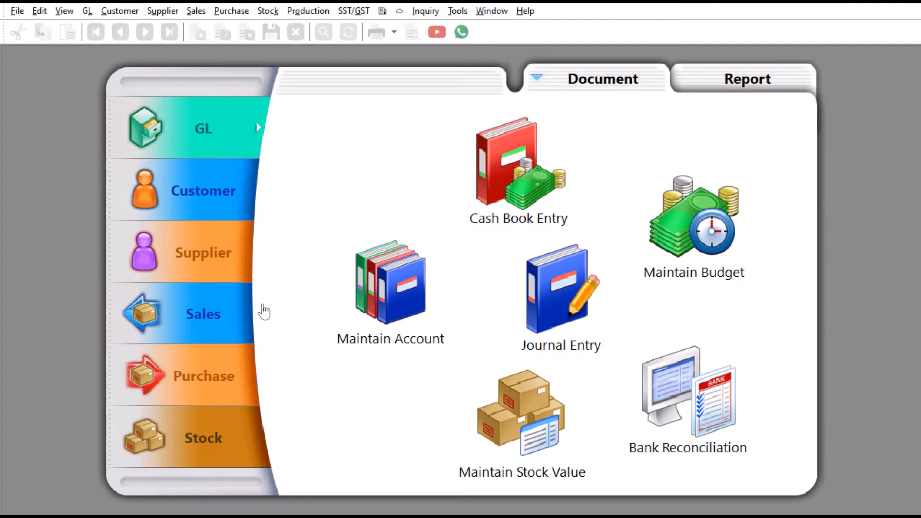
# Step: Create a new purchase order dated 1/9/2022, showing number PO-2209-001
pyautogui.click(203, 376)
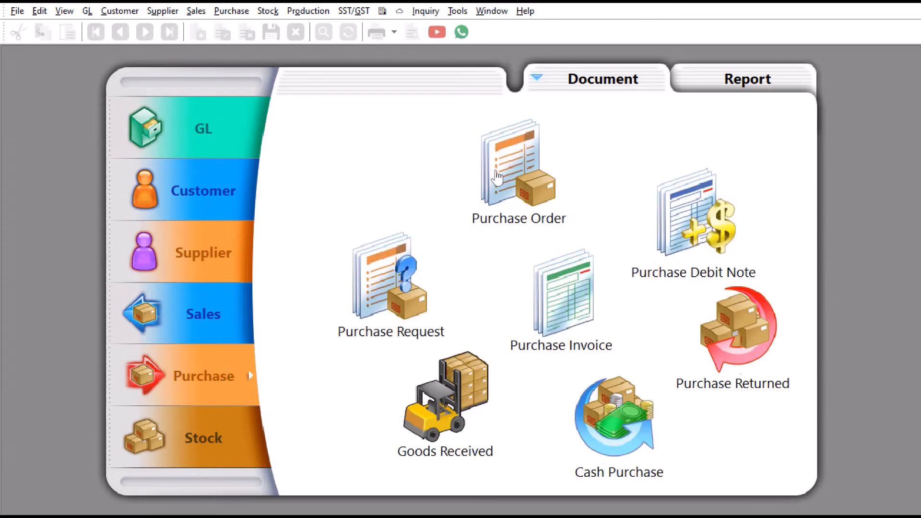
pyautogui.moveTo(723, 106)
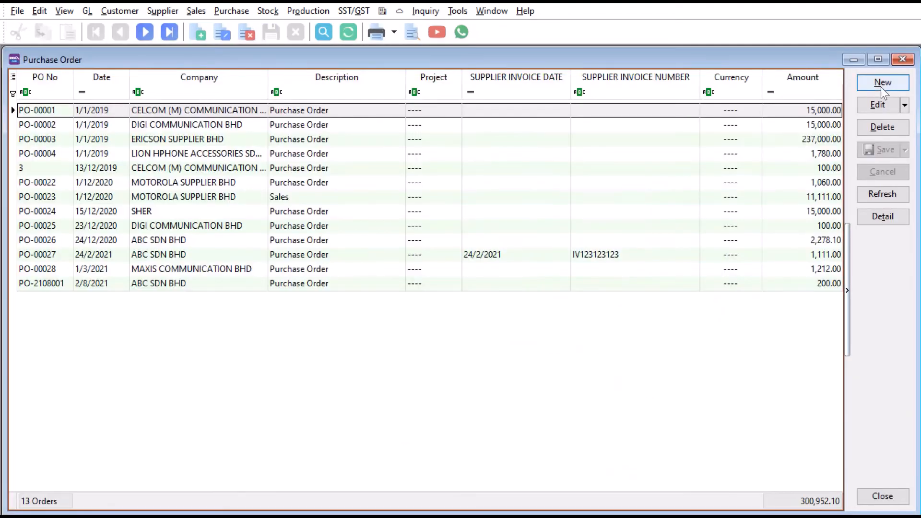
pyautogui.click(882, 83)
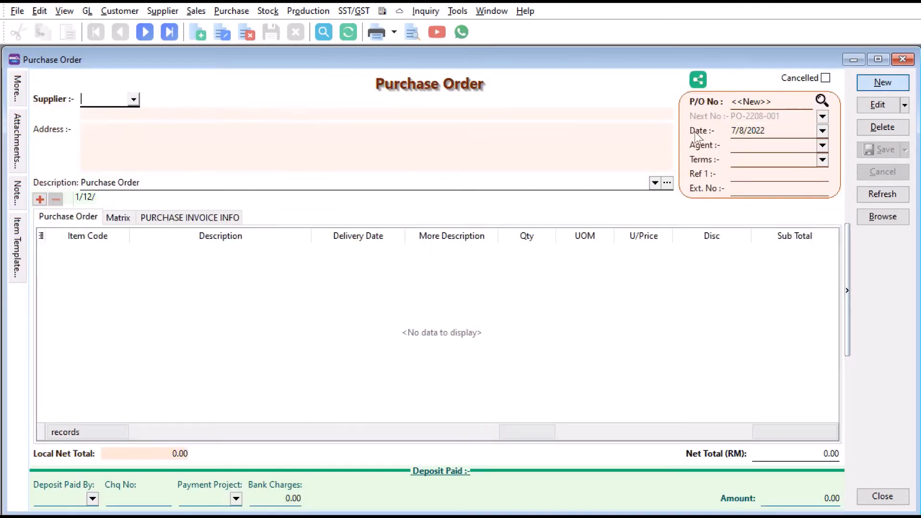
pyautogui.click(882, 82)
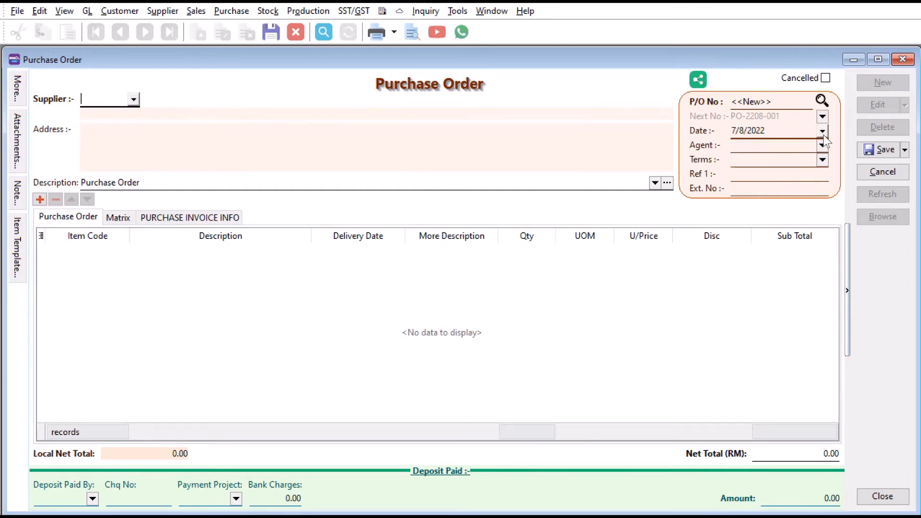
pyautogui.click(822, 131)
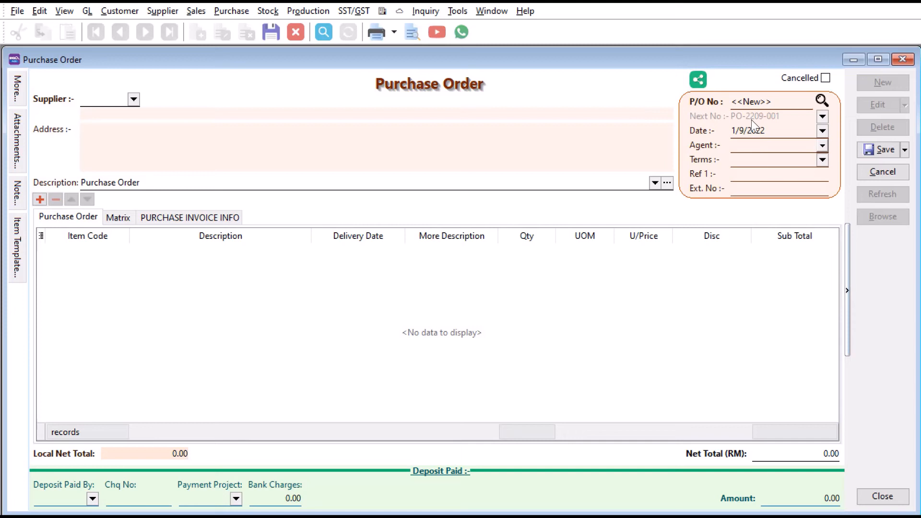
pyautogui.moveTo(769, 126)
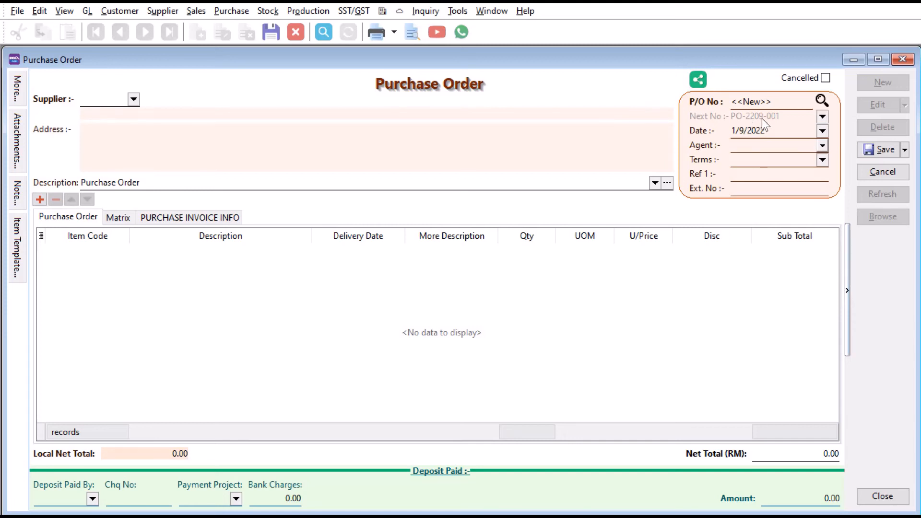